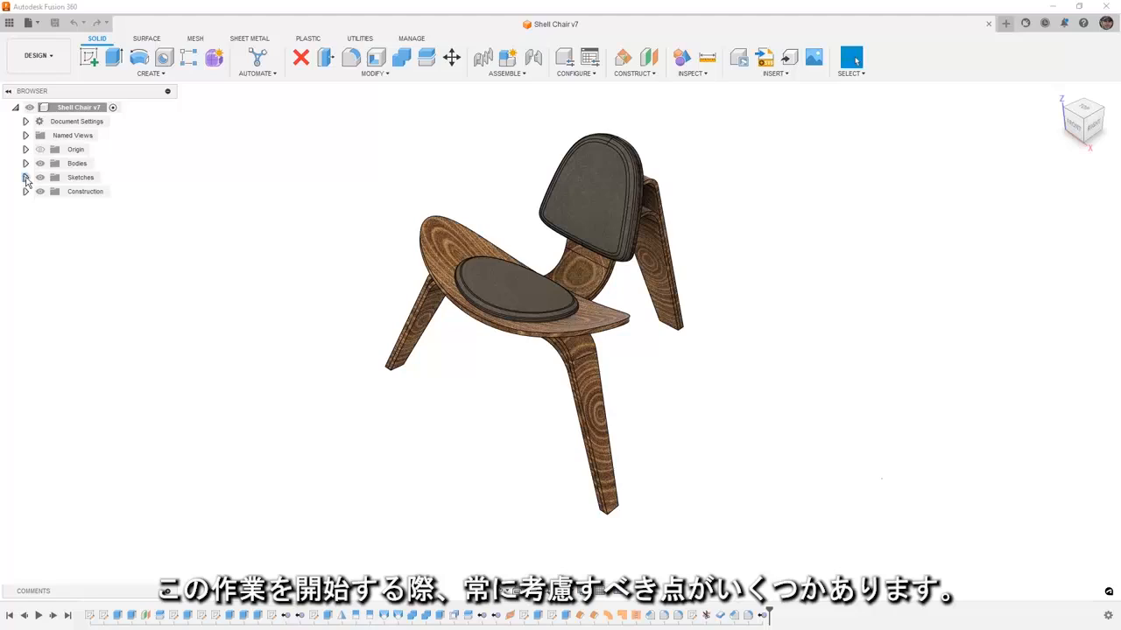
Expand the Browser folders so the chair's seat, back and trim bodies and sketches are listed.
{"action": "left_click", "coordinate": [25, 165]}
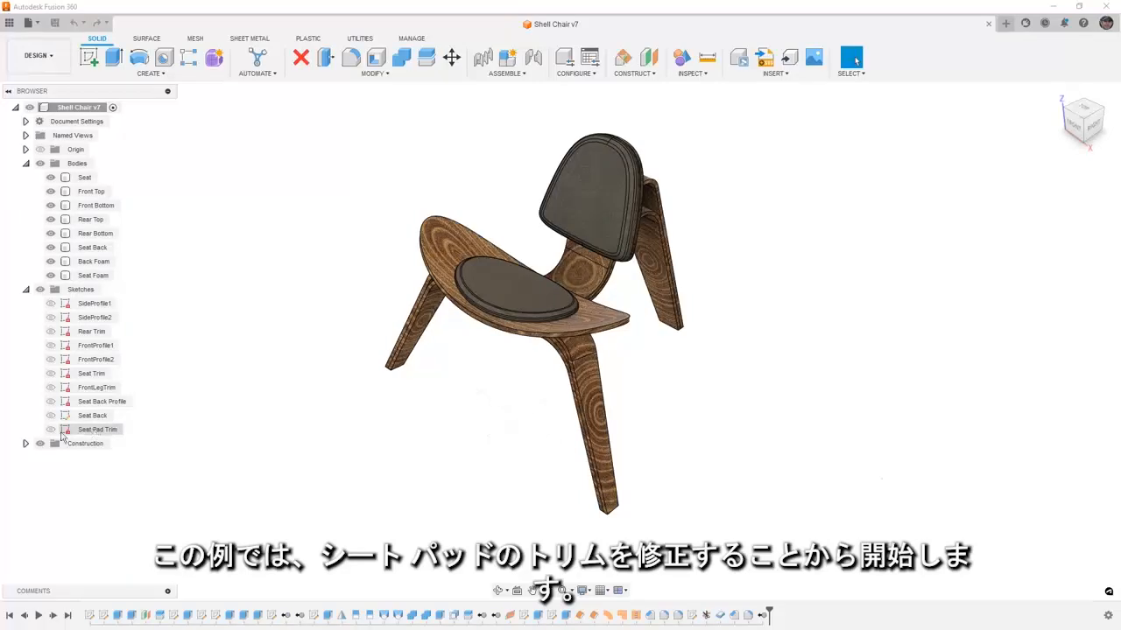
Make the Seat Pad Trim sketch visible and display its dimensions over the chair.
{"action": "left_click", "coordinate": [51, 429]}
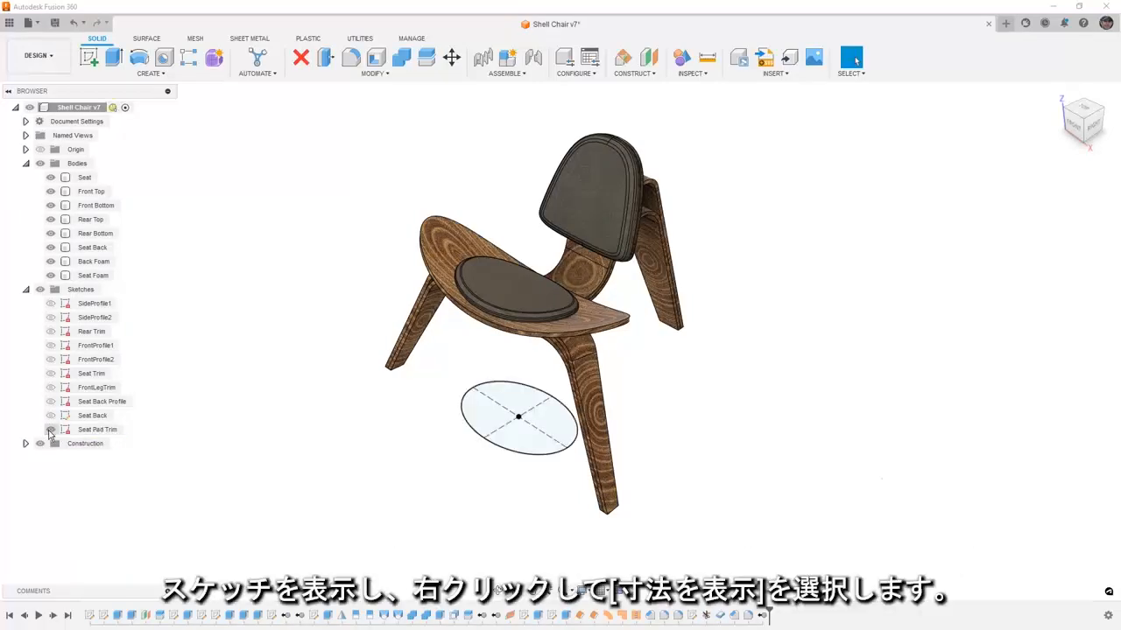
{"action": "right_click", "coordinate": [99, 428]}
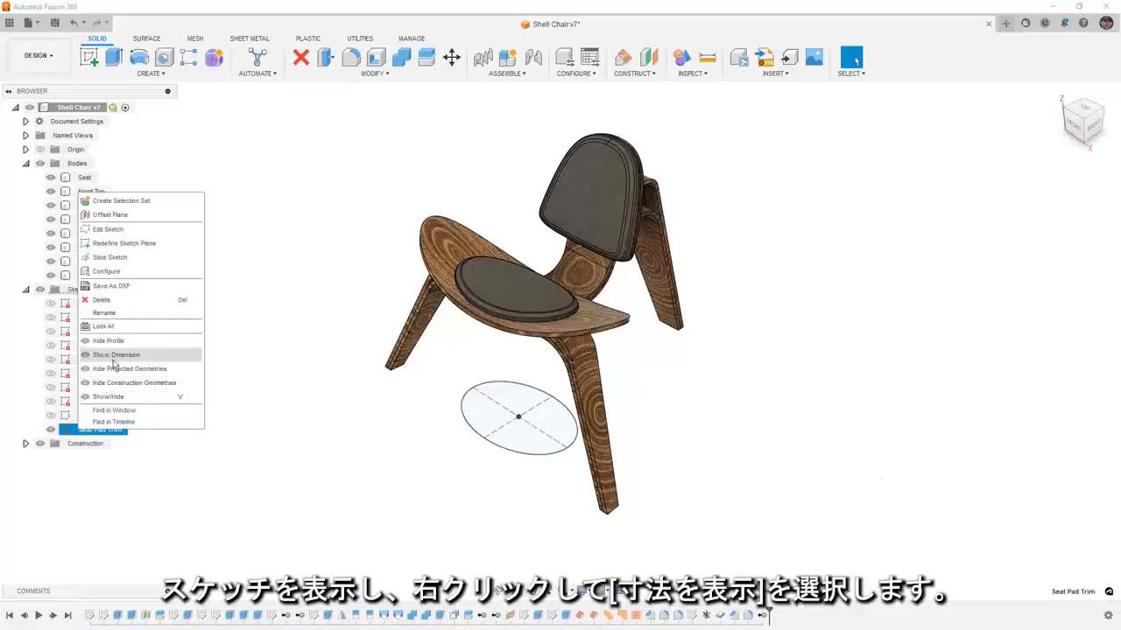
{"action": "left_click", "coordinate": [116, 354]}
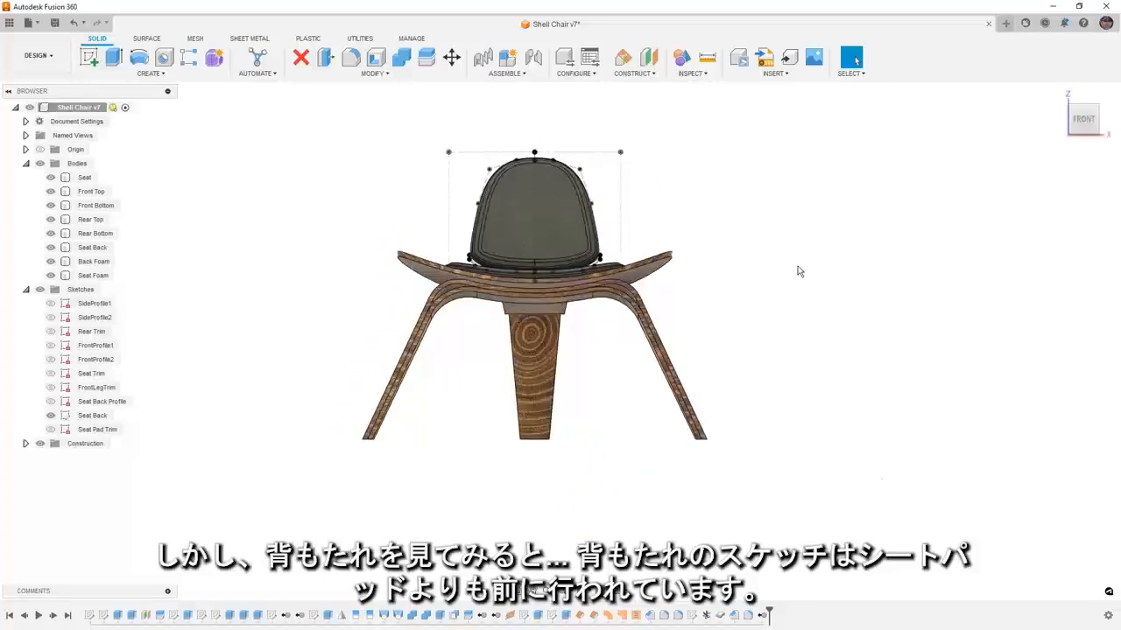
Select the Seat Back sketch to review its features, then hide its outline again.
{"action": "left_click", "coordinate": [91, 414]}
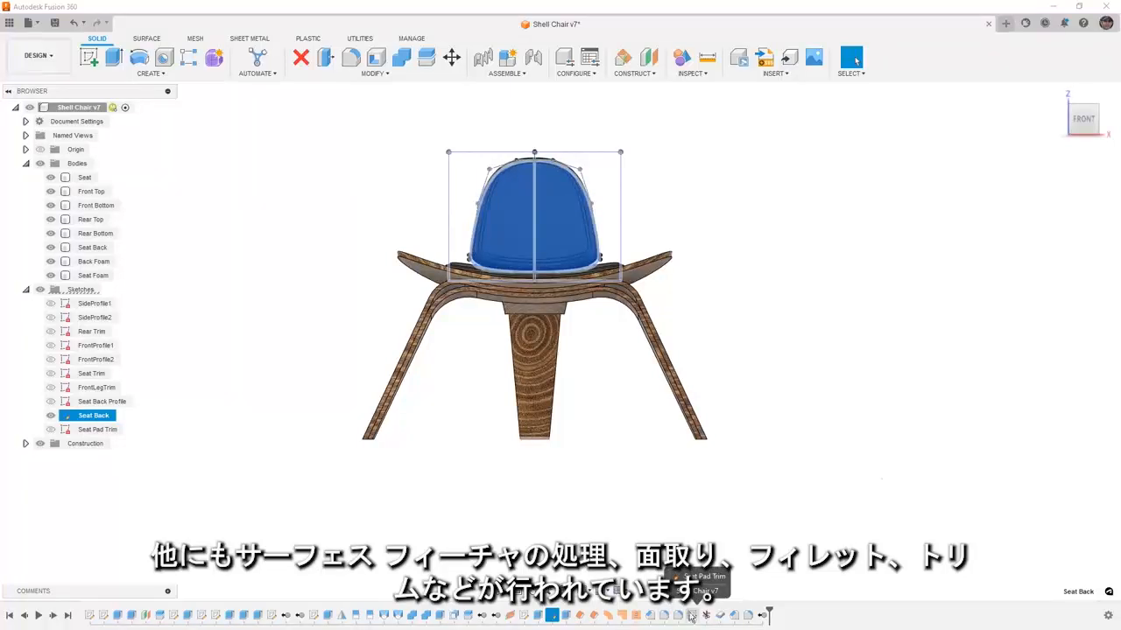
{"action": "left_click", "coordinate": [93, 261]}
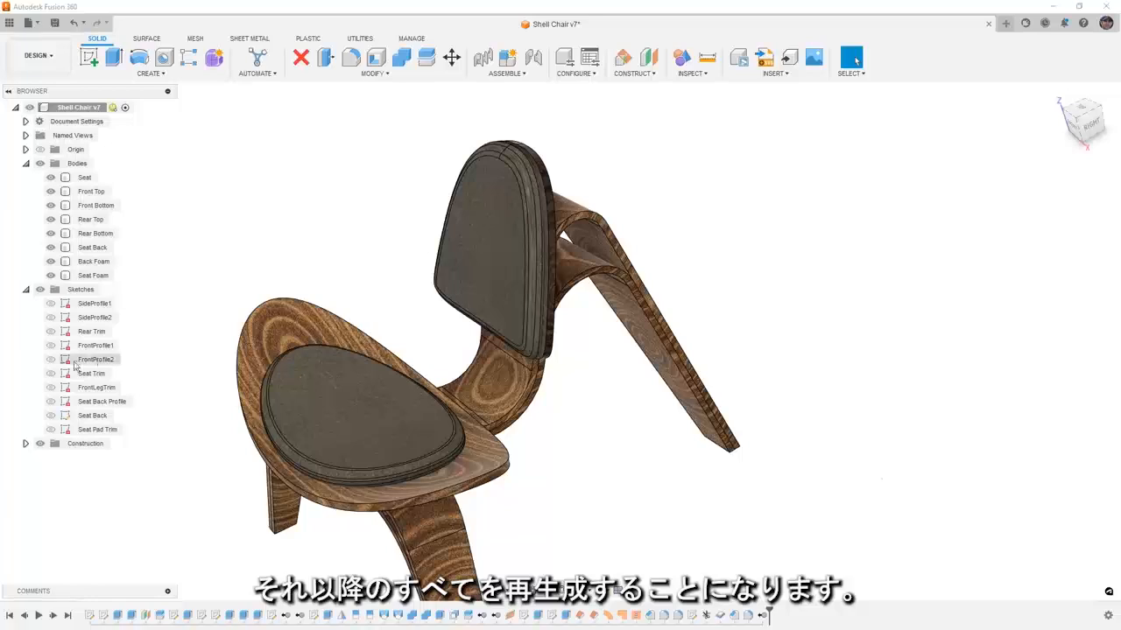
Show the FrontProfile sketch with its dimensions and set its radius to 17.
{"action": "left_click", "coordinate": [95, 345]}
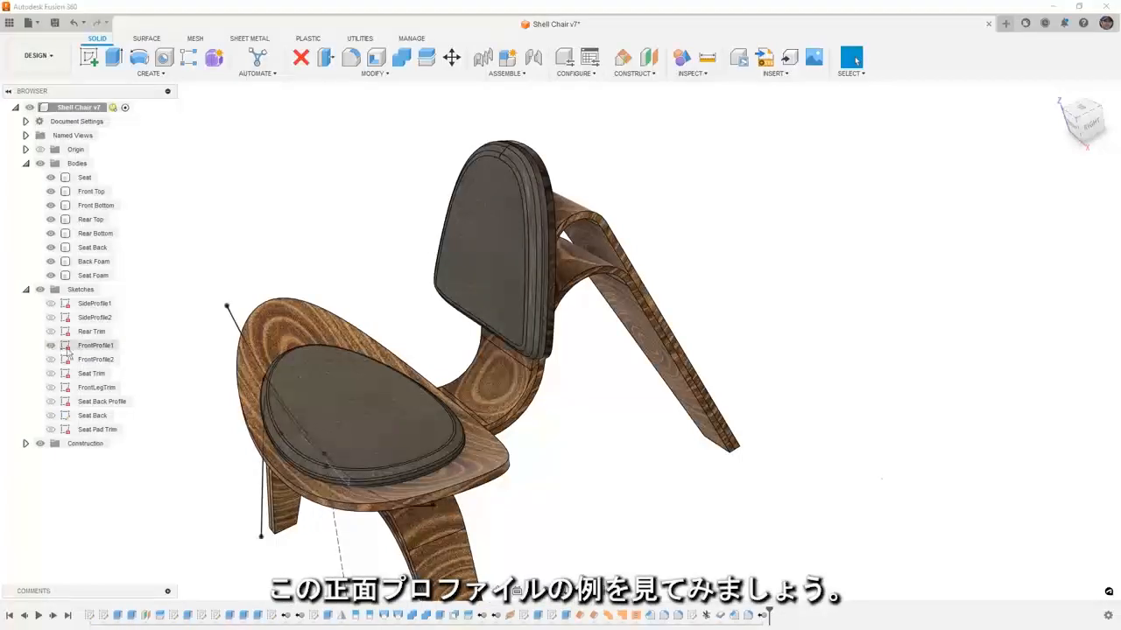
{"action": "left_click", "coordinate": [95, 345]}
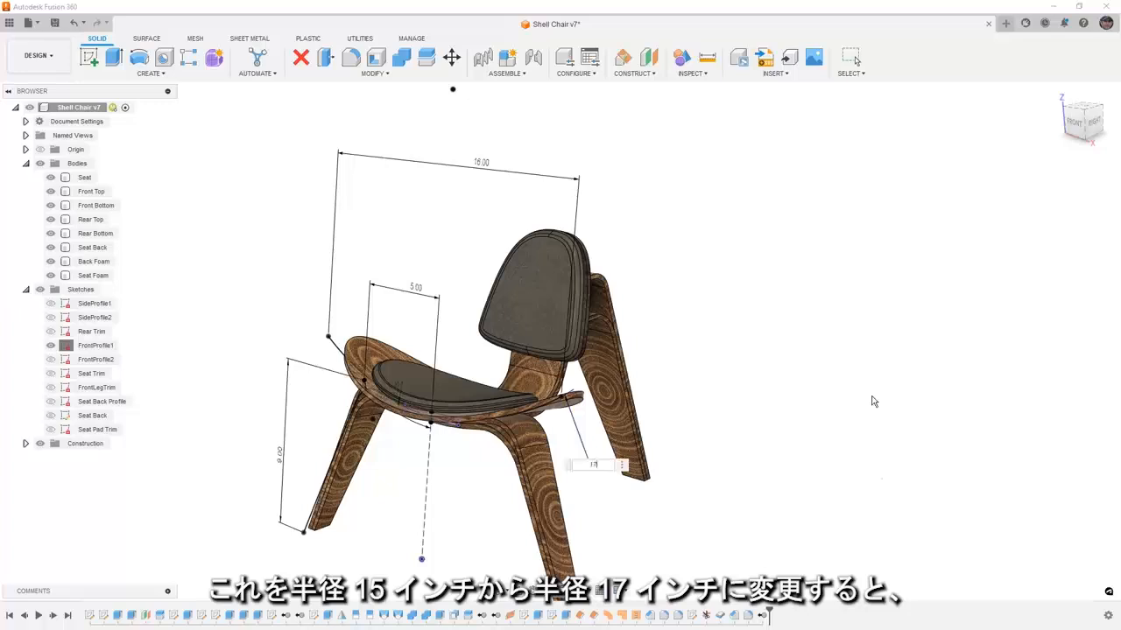
{"action": "type", "text": "17"}
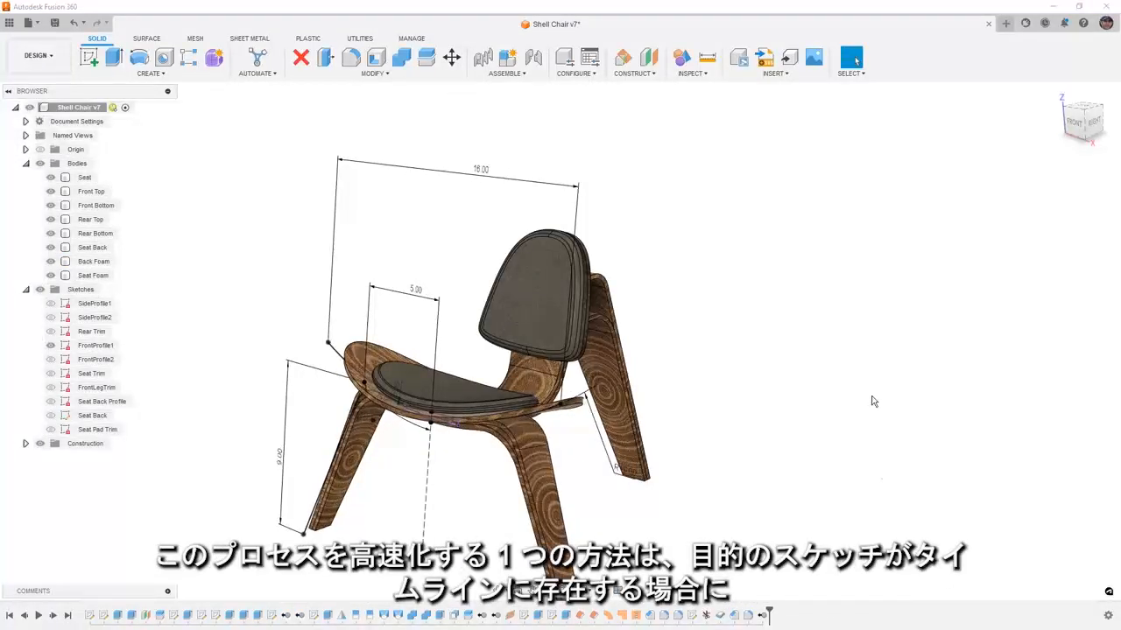
Roll the timeline back to the FrontProfile1 sketch and edit its radius dimension.
{"action": "left_click", "coordinate": [94, 345]}
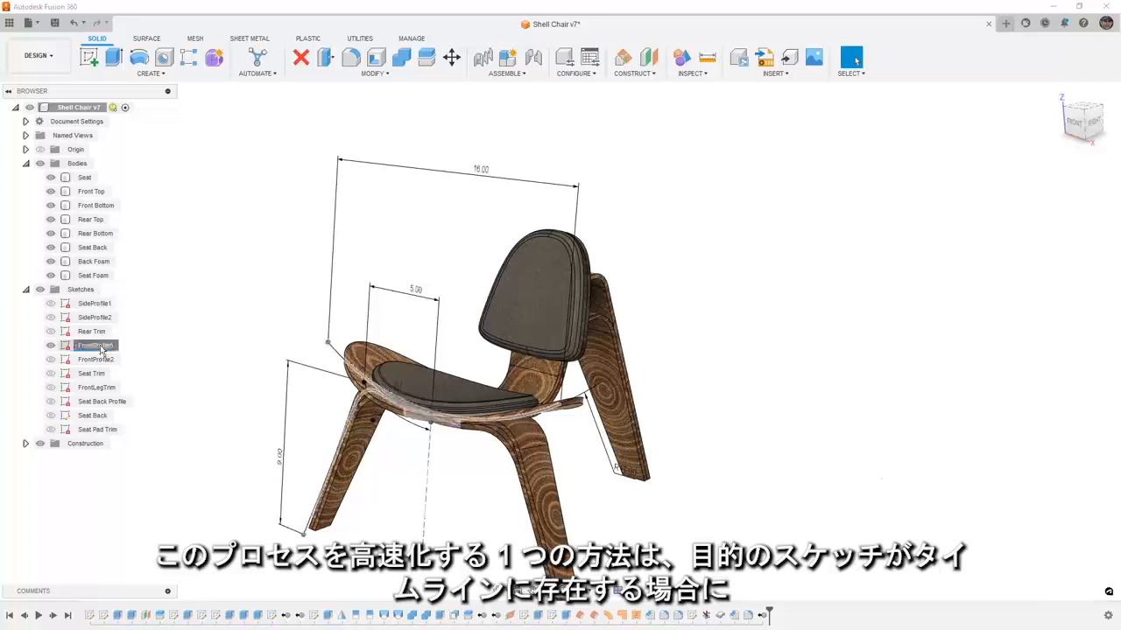
{"action": "left_click", "coordinate": [94, 344]}
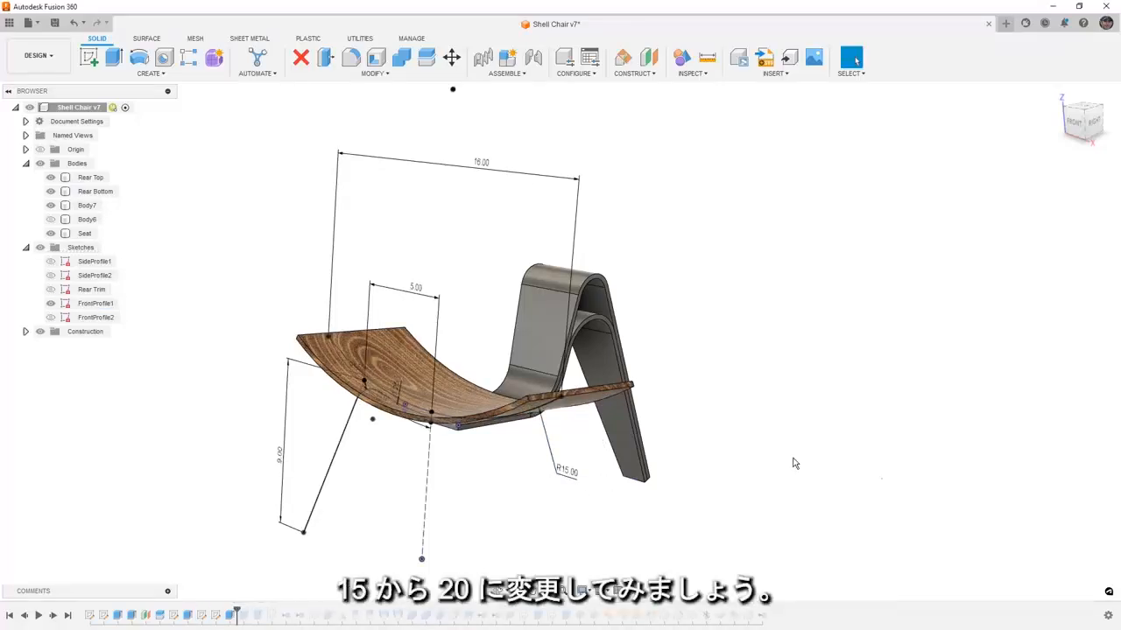
{"action": "double_click", "coordinate": [567, 471]}
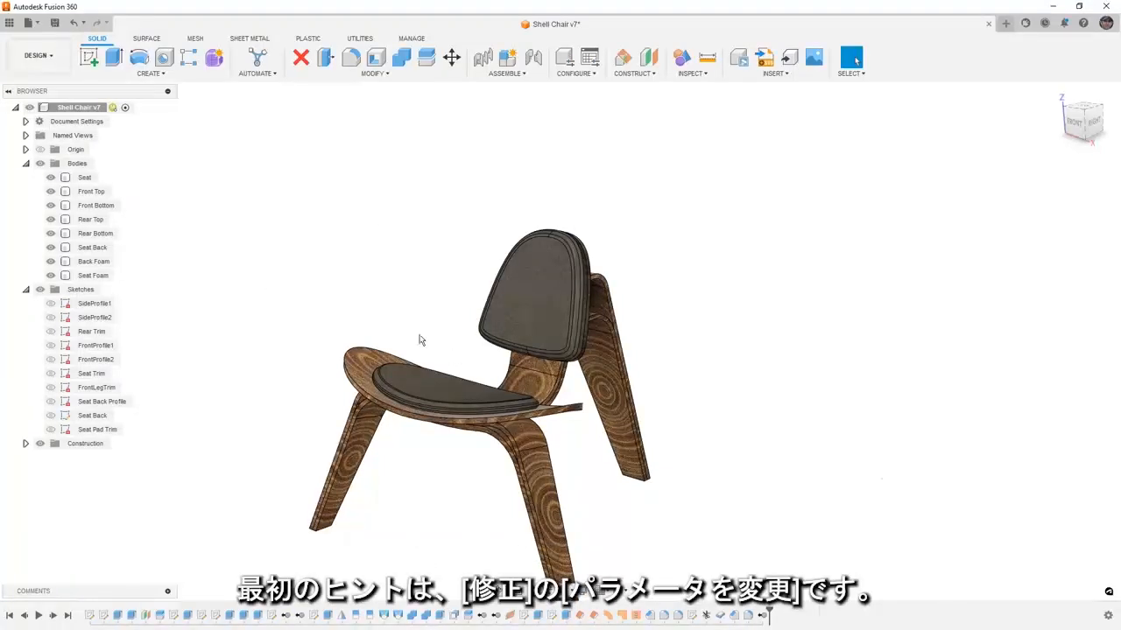
Browse Change Parameters through Model Parameters, the chair design and Extrude1's dimensions, then collapse it.
{"action": "left_click", "coordinate": [375, 56]}
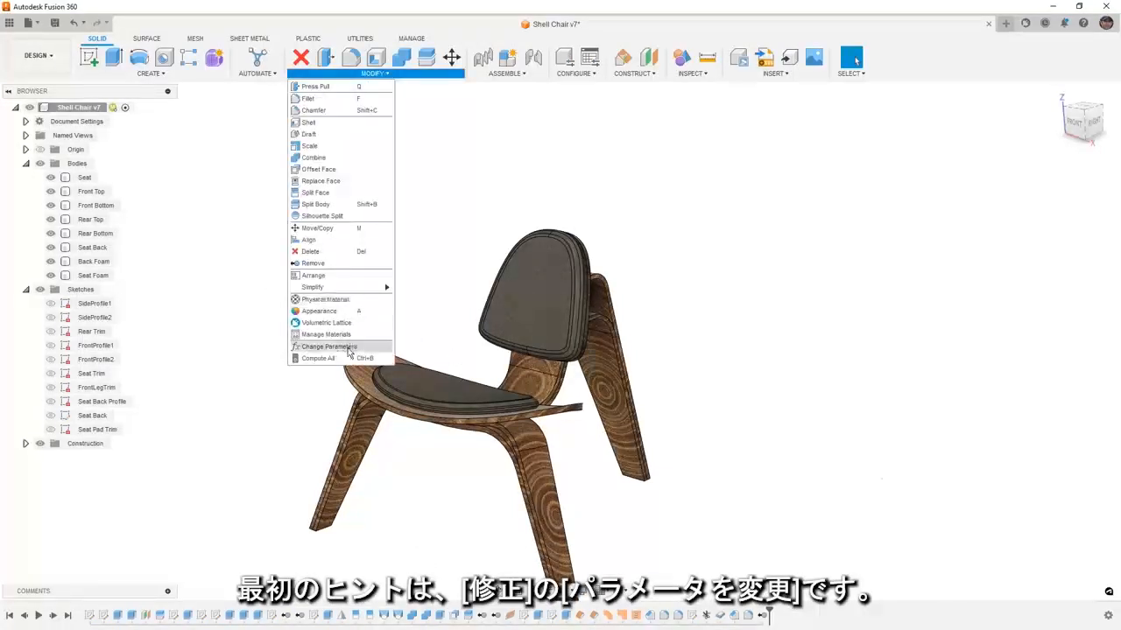
{"action": "left_click", "coordinate": [329, 347]}
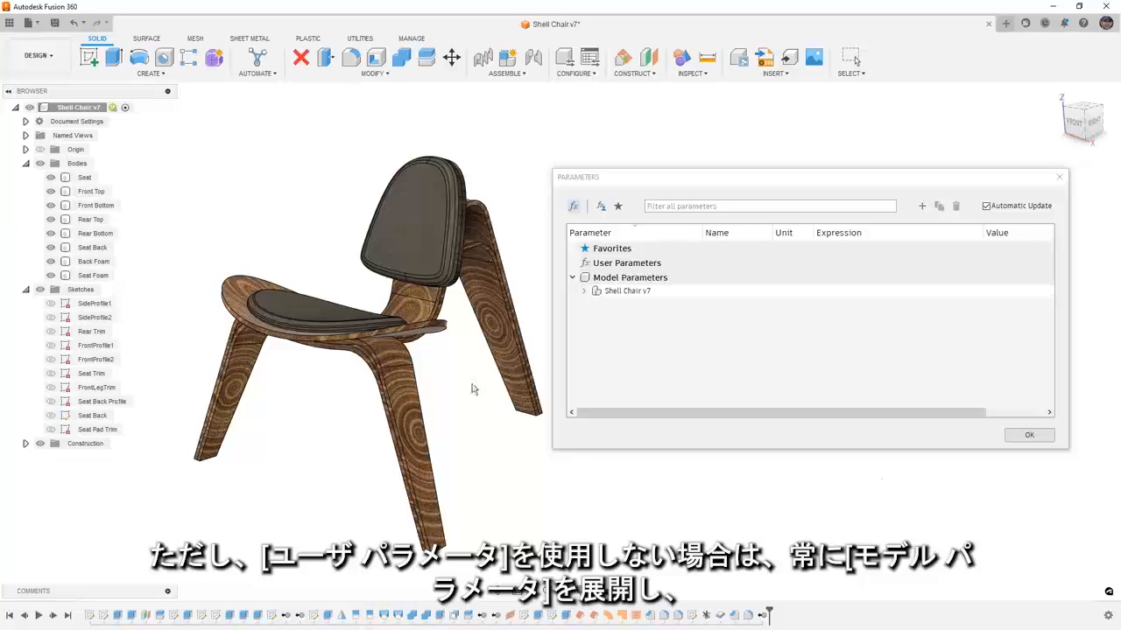
{"action": "left_click", "coordinate": [585, 291]}
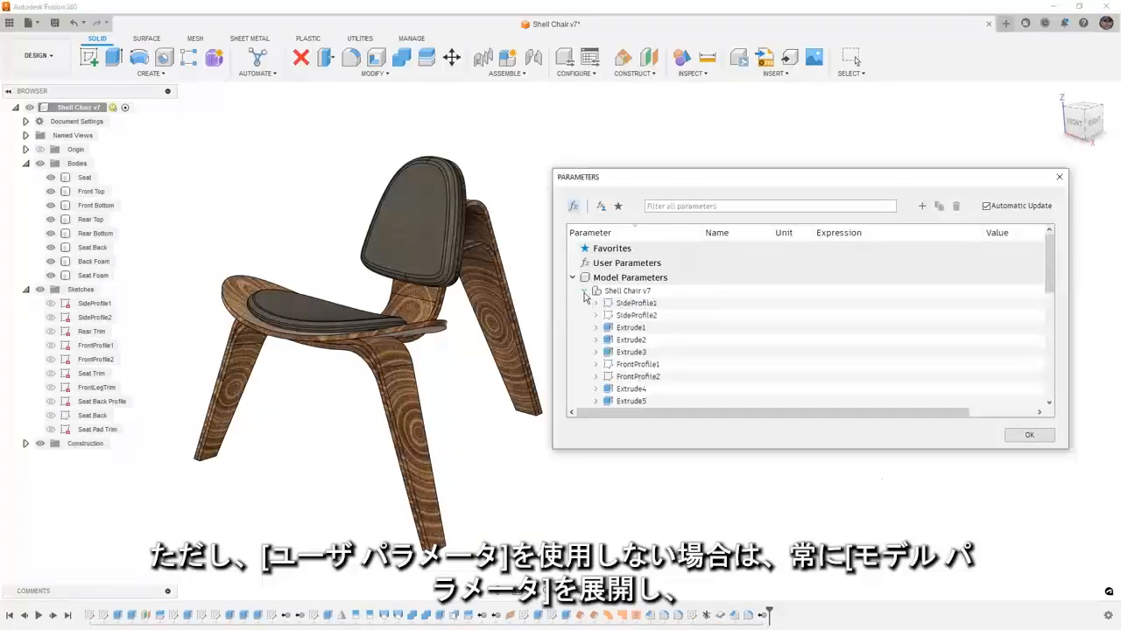
{"action": "left_click", "coordinate": [595, 327]}
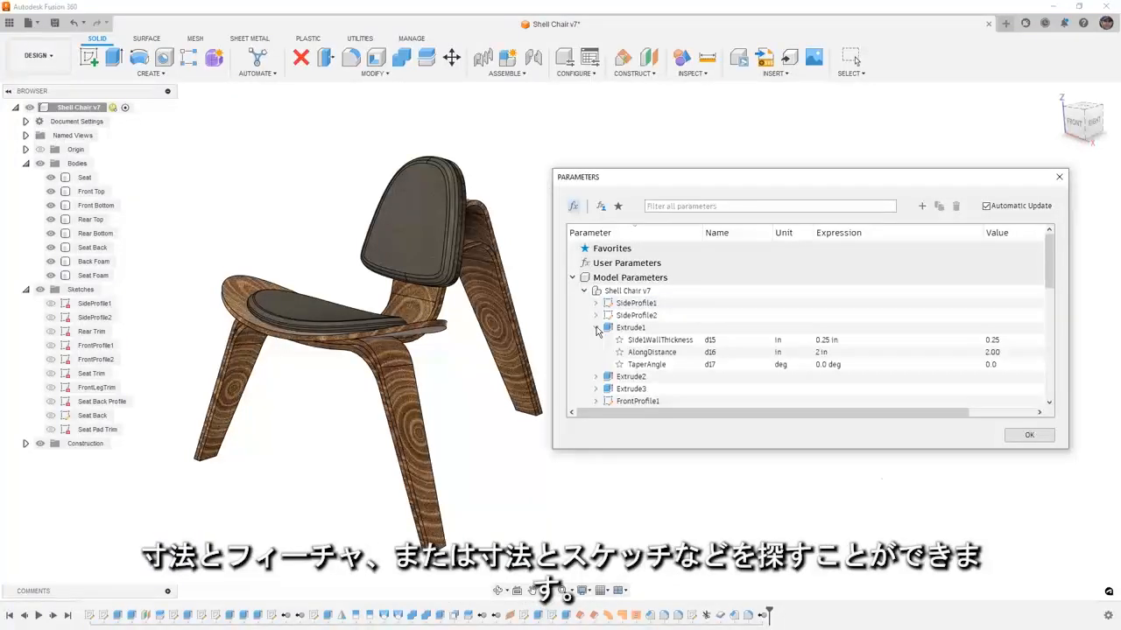
{"action": "left_click", "coordinate": [595, 327]}
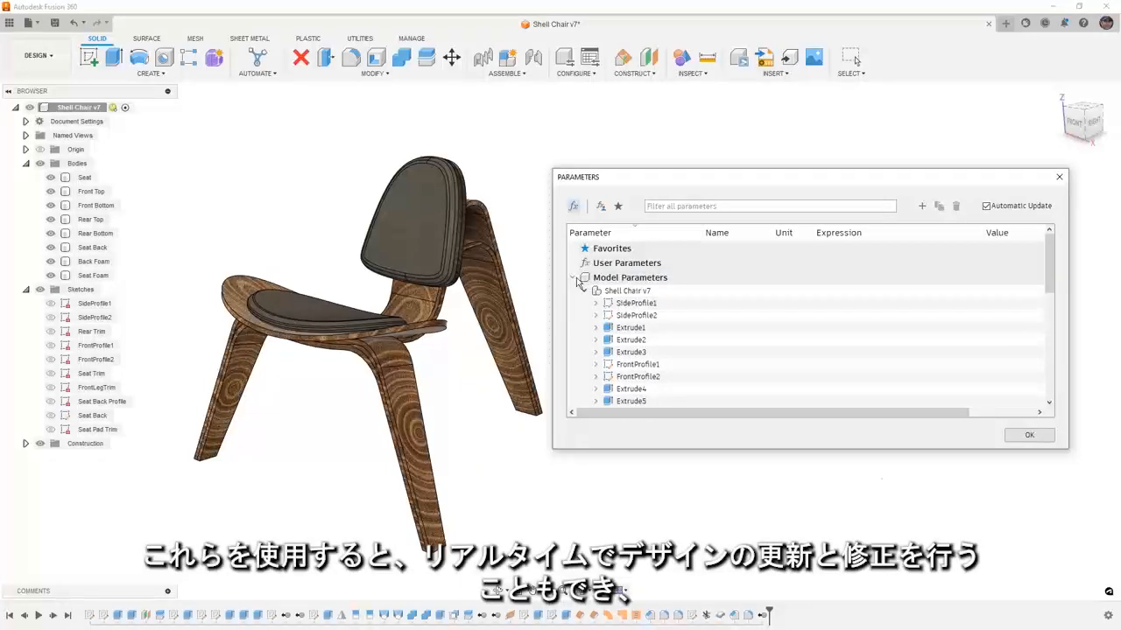
{"action": "left_click", "coordinate": [574, 276]}
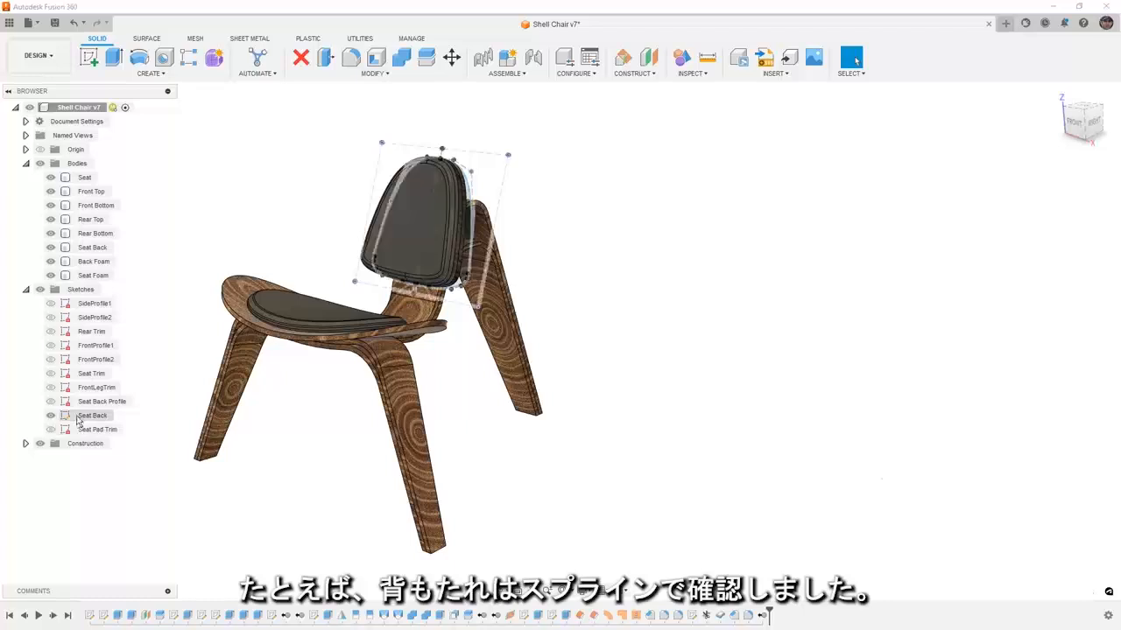
Turn on the curvature comb for the Seat Back sketch's spline viewed from the front.
{"action": "right_click", "coordinate": [91, 415]}
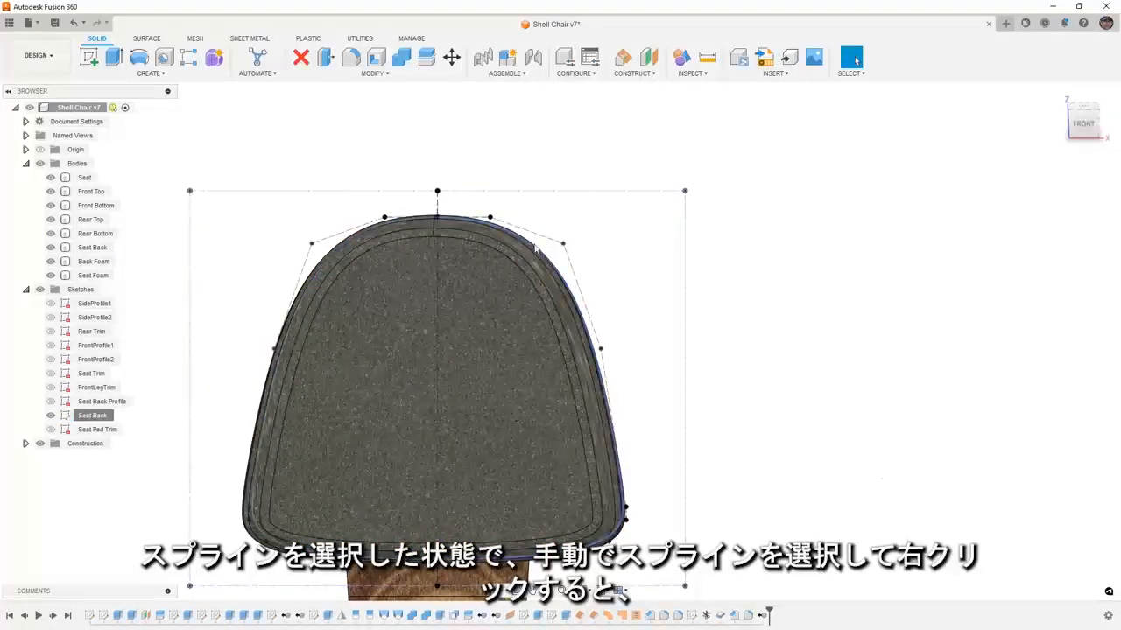
{"action": "right_click", "coordinate": [534, 249]}
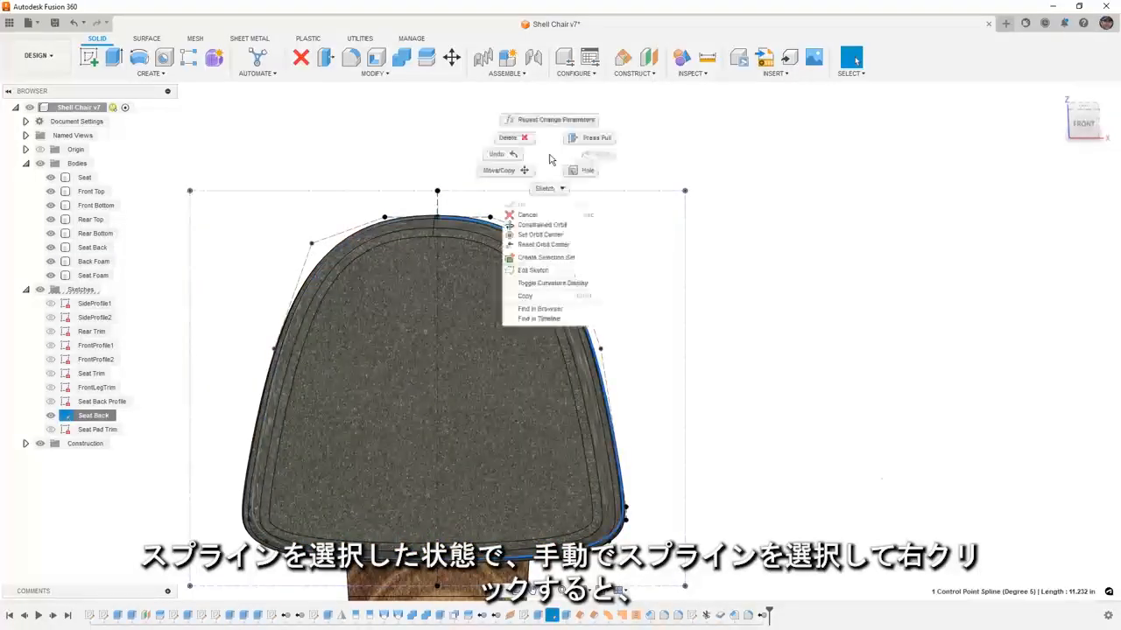
{"action": "left_click", "coordinate": [553, 283]}
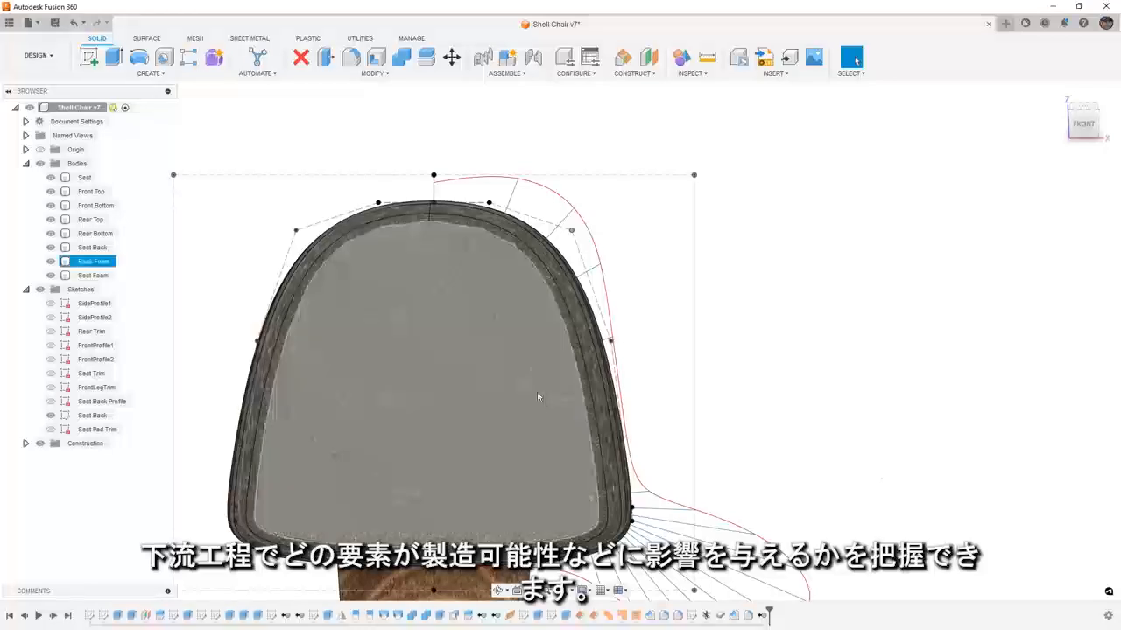
Hide the Seat Back sketch's construction geometry, leaving only the spline's curvature comb.
{"action": "left_click", "coordinate": [91, 415]}
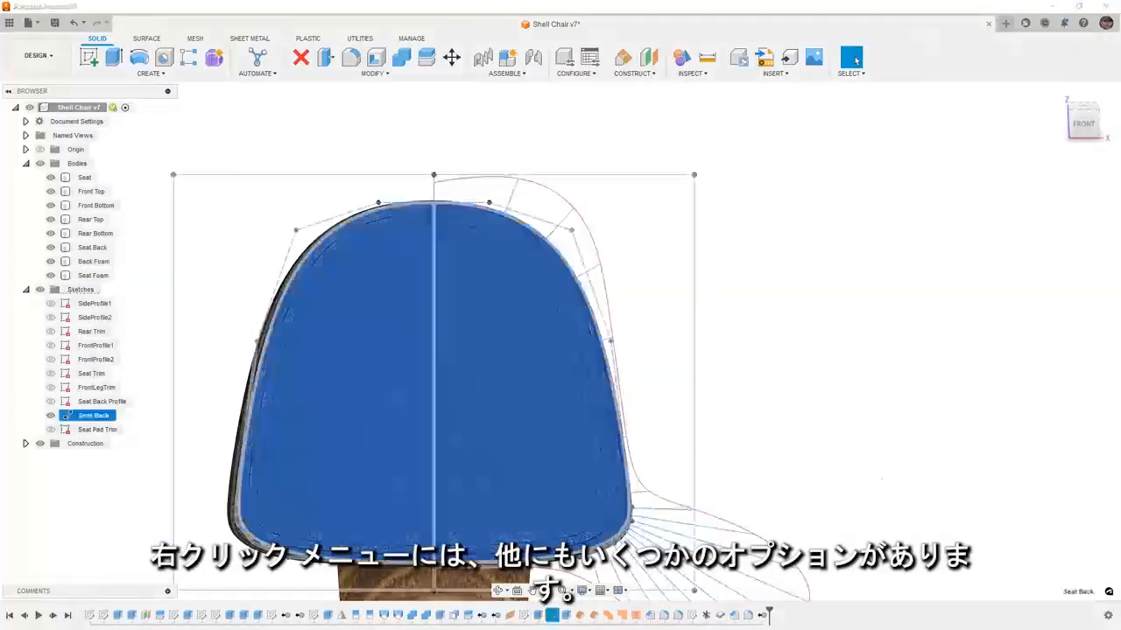
{"action": "right_click", "coordinate": [94, 415]}
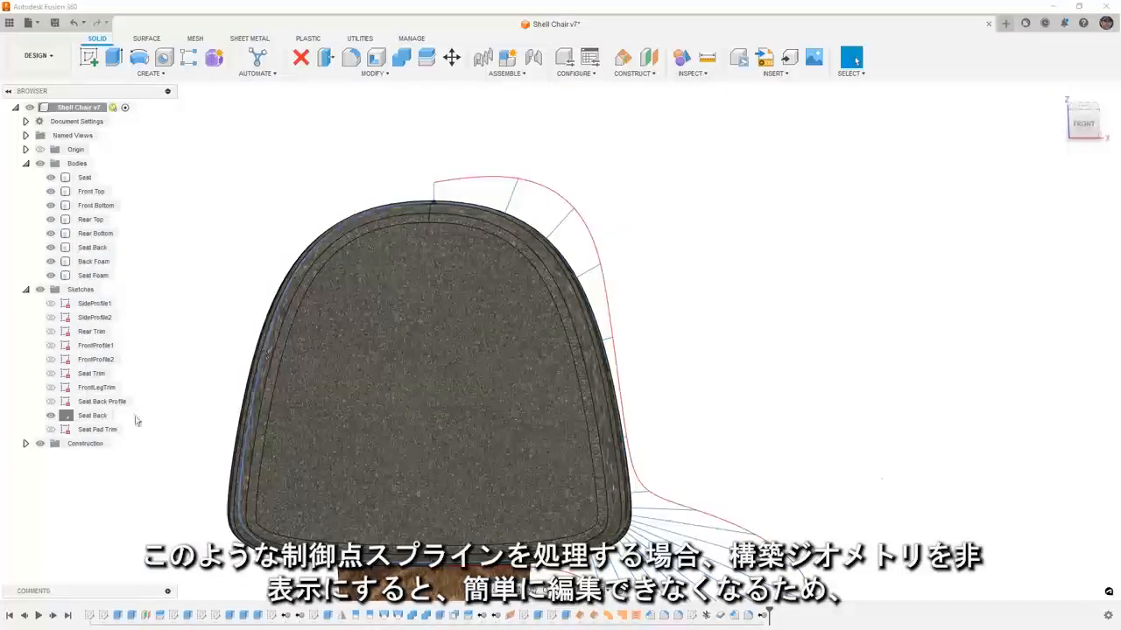
{"action": "right_click", "coordinate": [91, 415]}
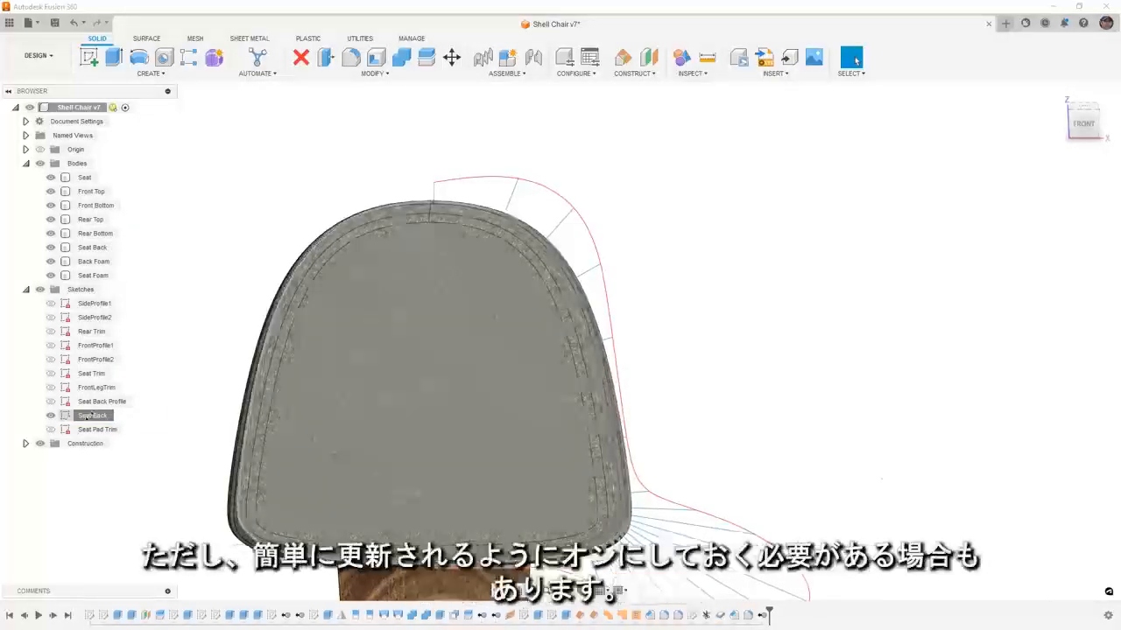
{"action": "left_click", "coordinate": [92, 415]}
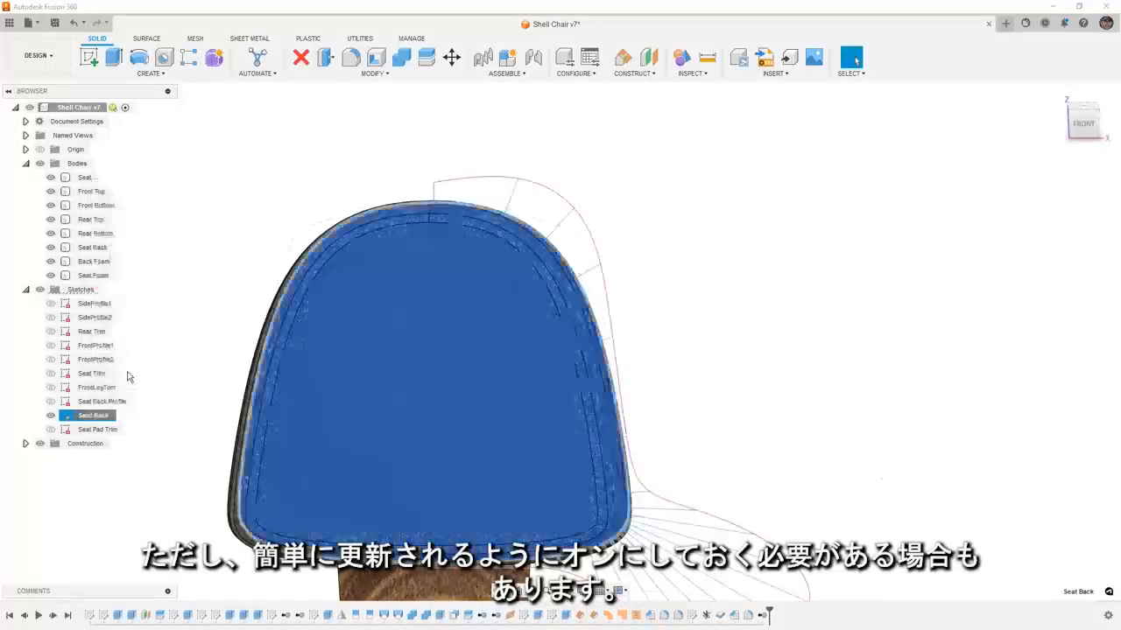